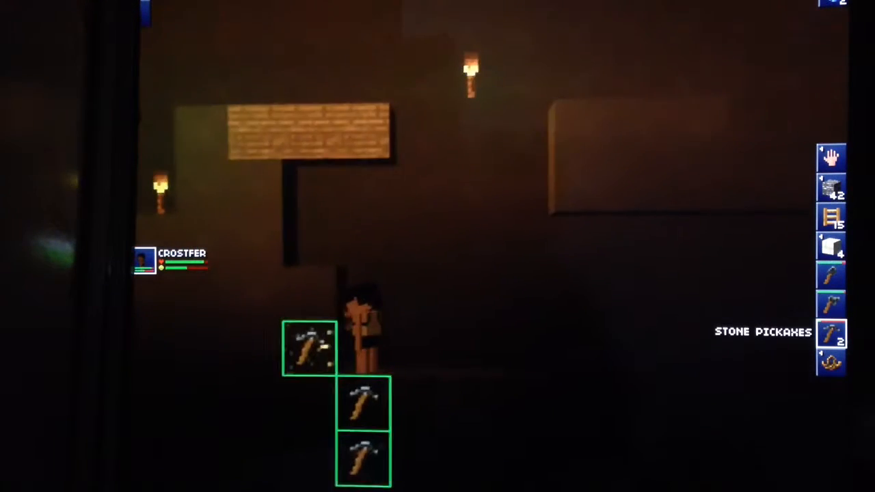
- Mark another stone block in the torch-lit tunnel for Crostfer to dig out
left_click(831, 216)
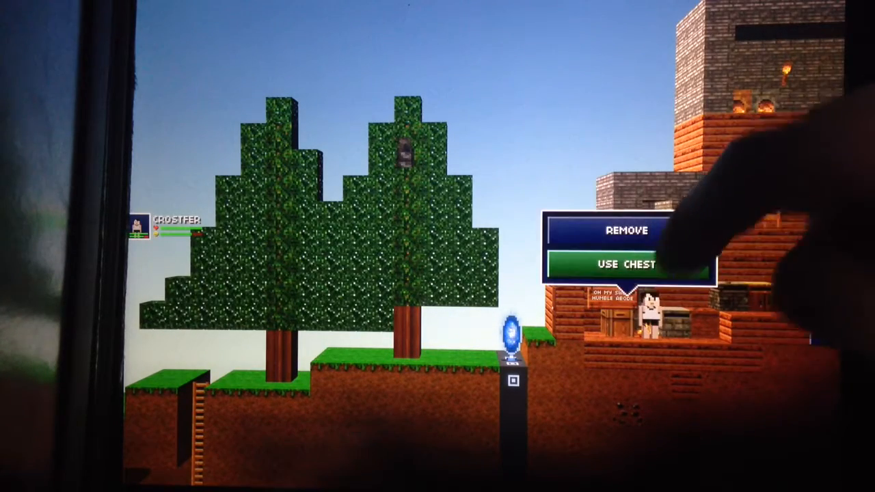
- Bring up the campfire's crafting recipes and view the Basic Torches recipe made from sticks
left_click(626, 266)
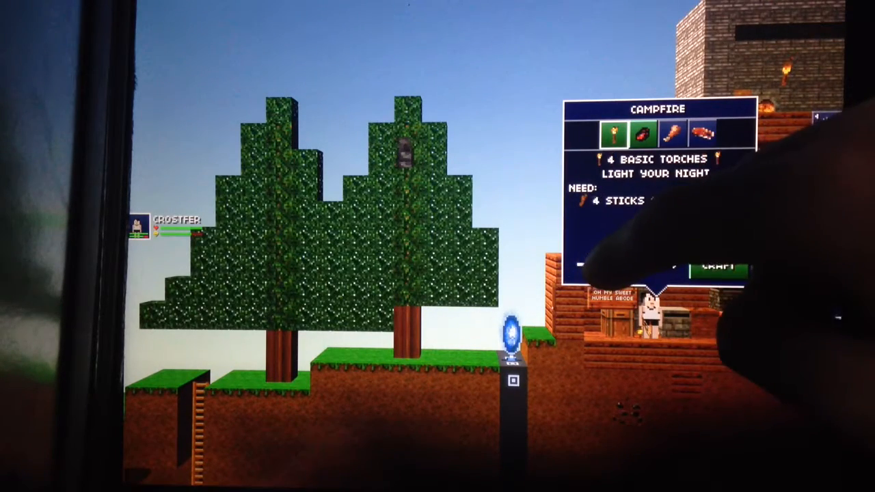
left_click(719, 266)
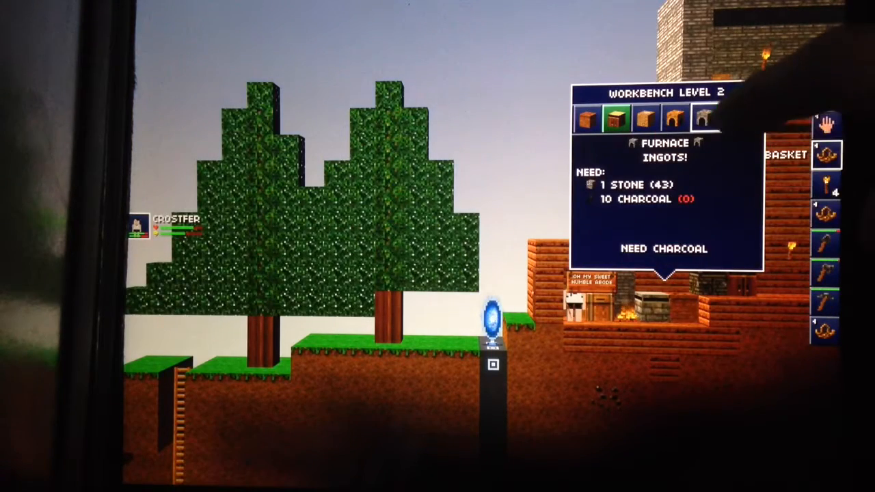
- Browse the Level 2 workbench recipes: woodwork, mining, dye, armor and press benches
left_click(617, 118)
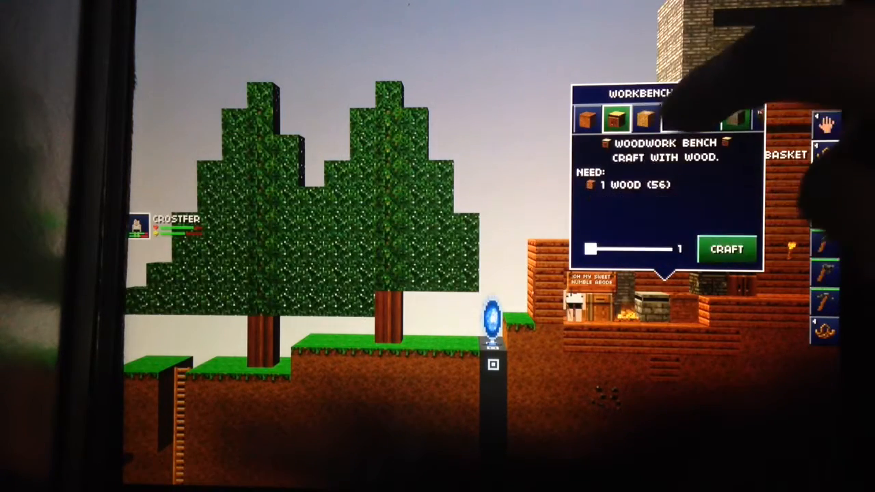
left_click(656, 118)
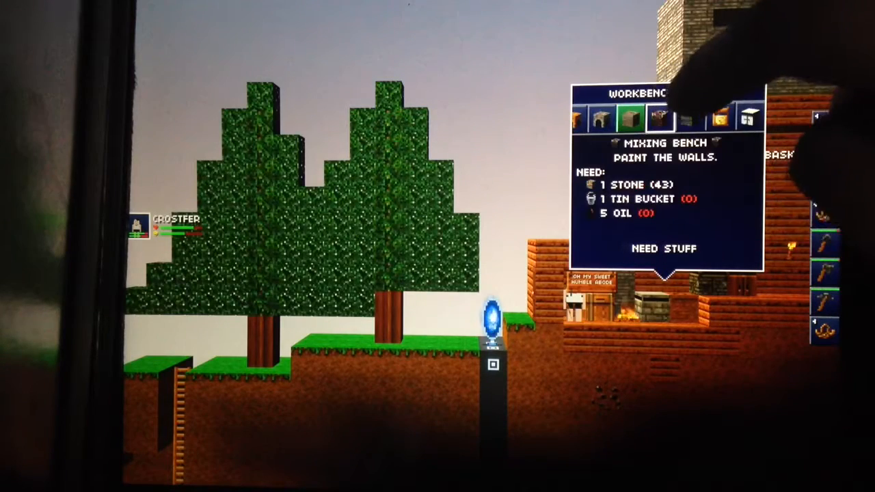
left_click(694, 118)
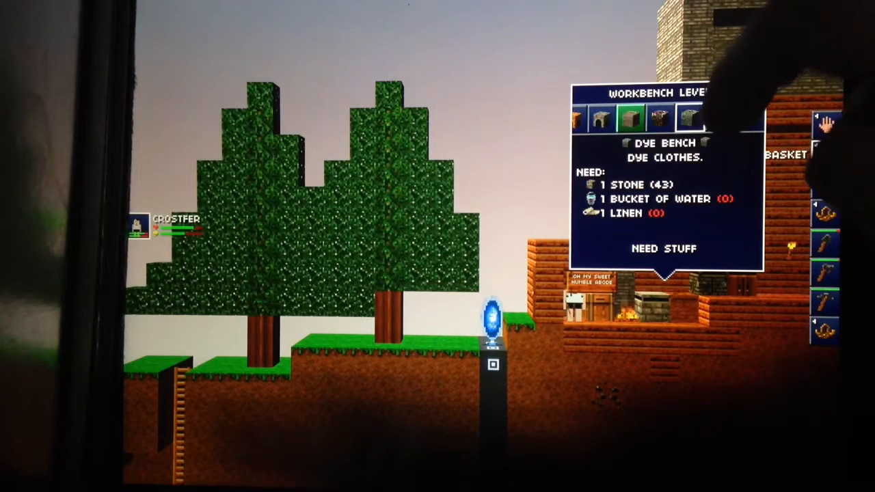
left_click(692, 117)
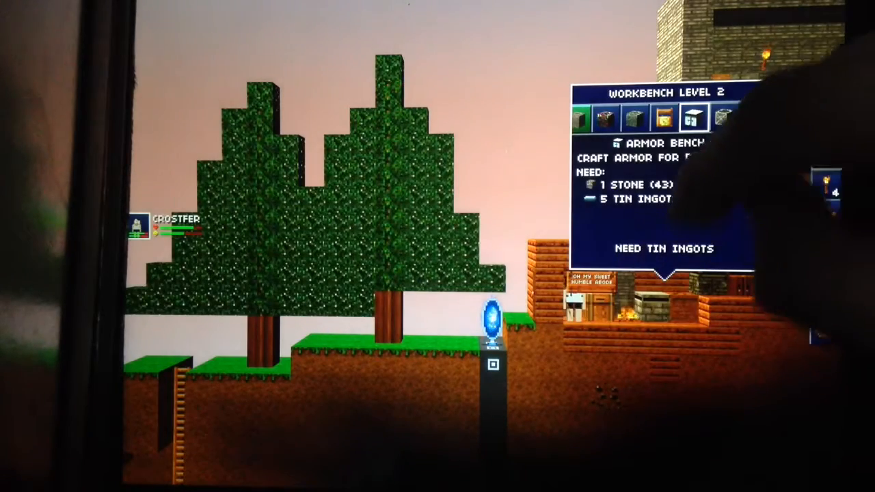
left_click(631, 117)
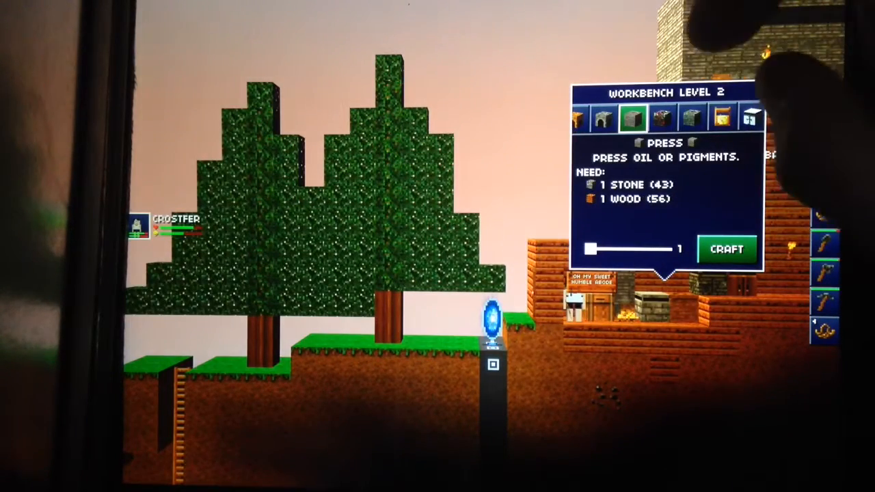
left_click(726, 249)
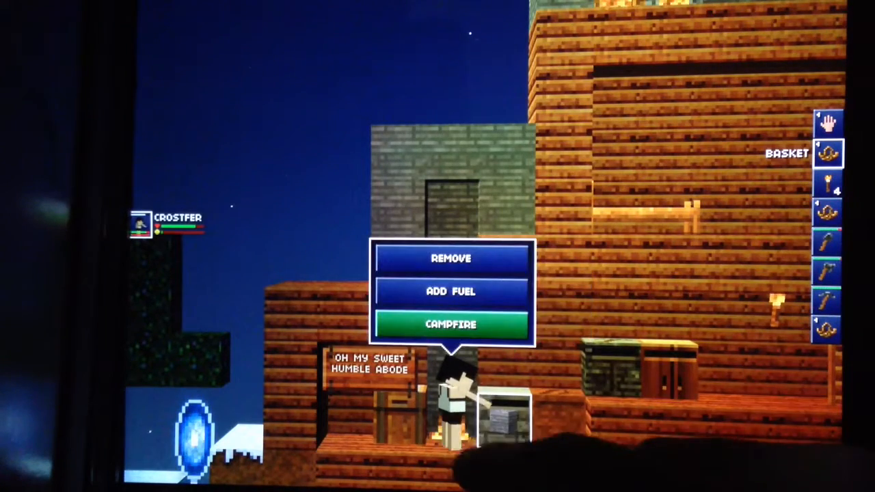
- Check Crostfer's status panel showing he is exhausted with low energy
left_click(451, 324)
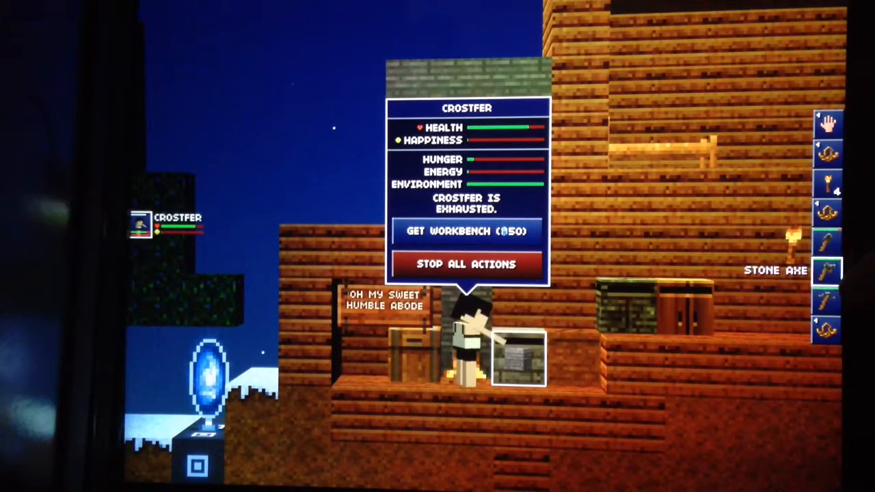
left_click(467, 231)
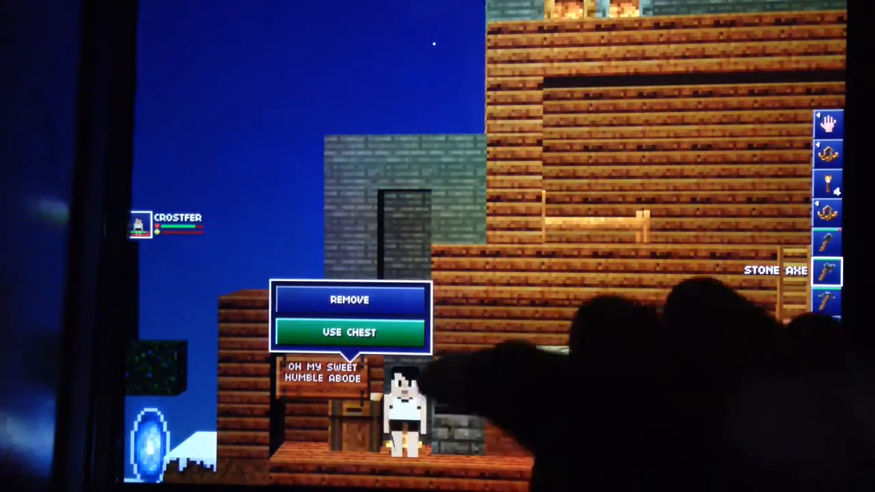
- Use the storage chest beside the 'Oh my sweet humble abode' sign
left_click(350, 332)
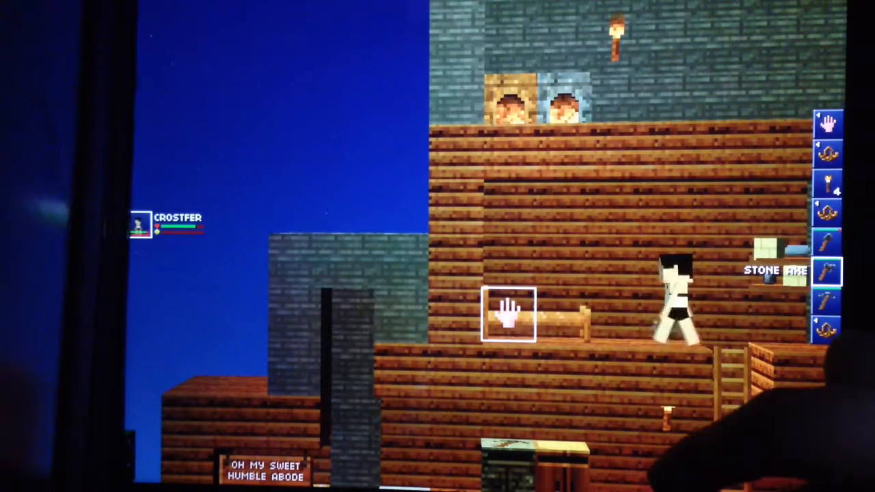
- Put Crostfer to sleep in the upstairs bed and spend time crystals until his energy refills
left_click(509, 315)
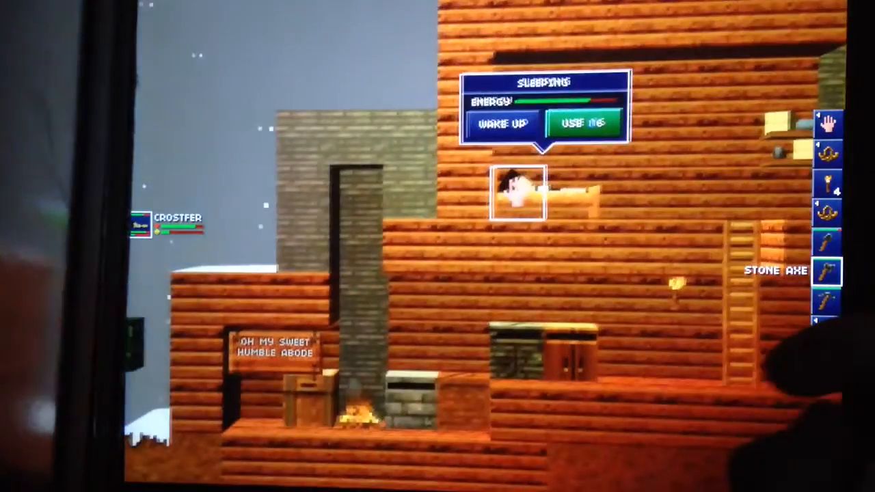
left_click(583, 124)
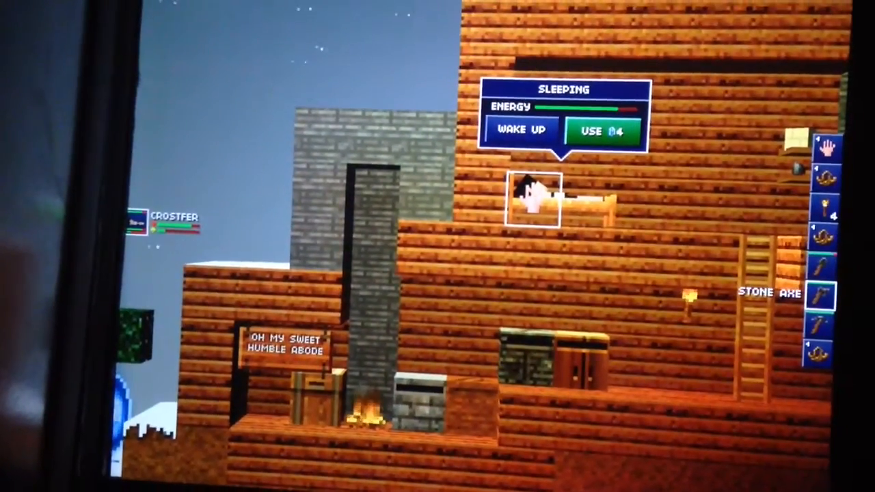
left_click(601, 130)
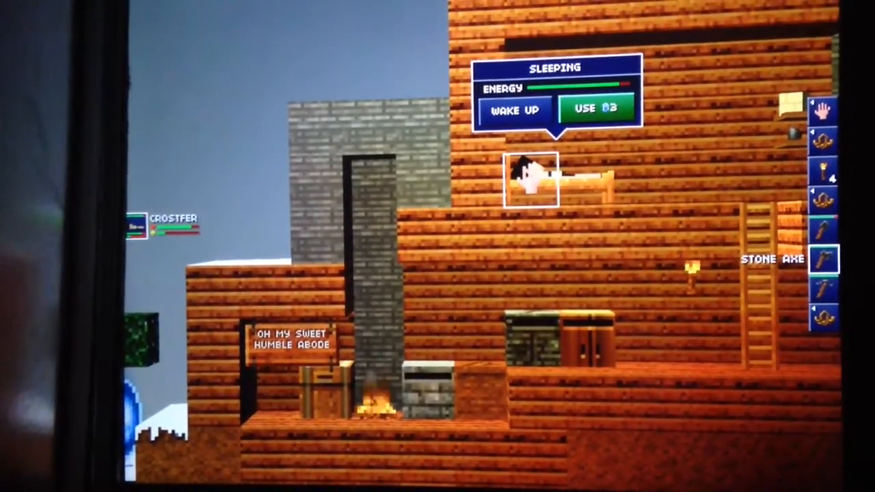
left_click(594, 109)
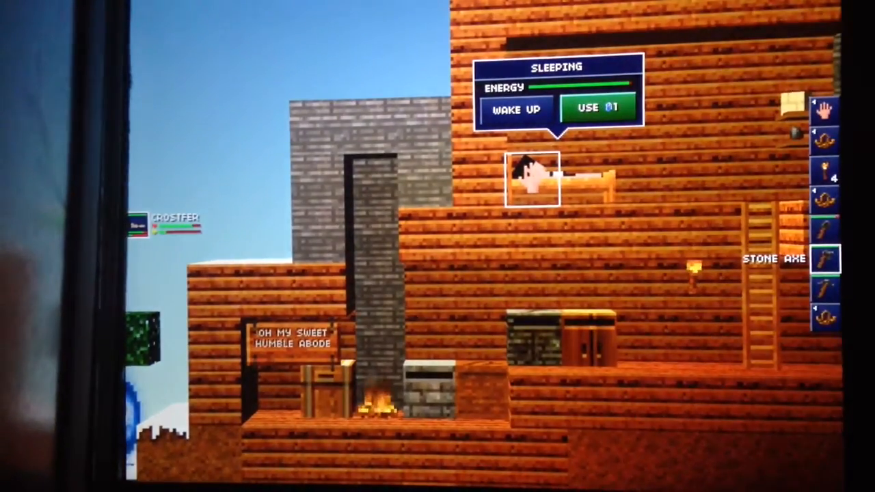
left_click(519, 109)
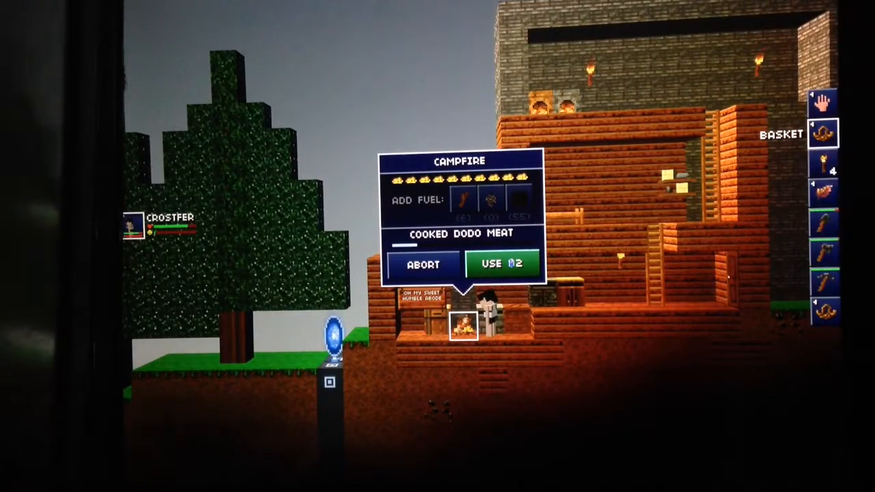
- Spend time crystals to finish cooking the dodo meat on the home campfire
left_click(502, 264)
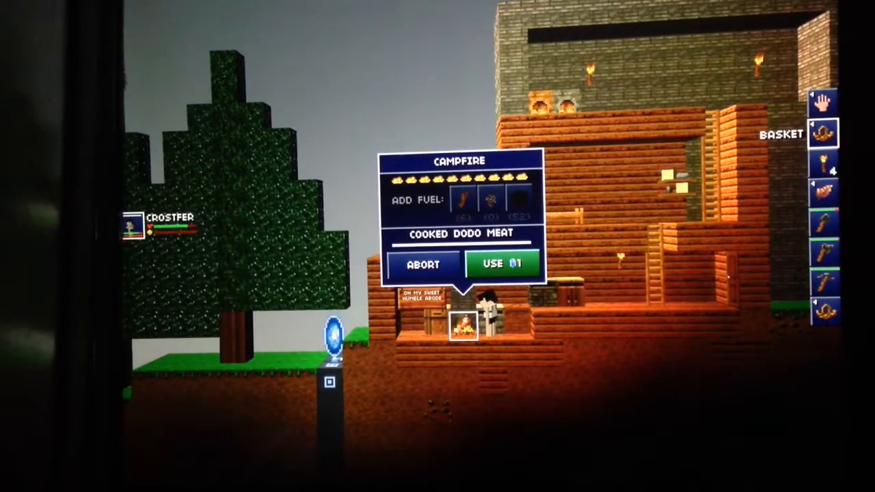
left_click(503, 265)
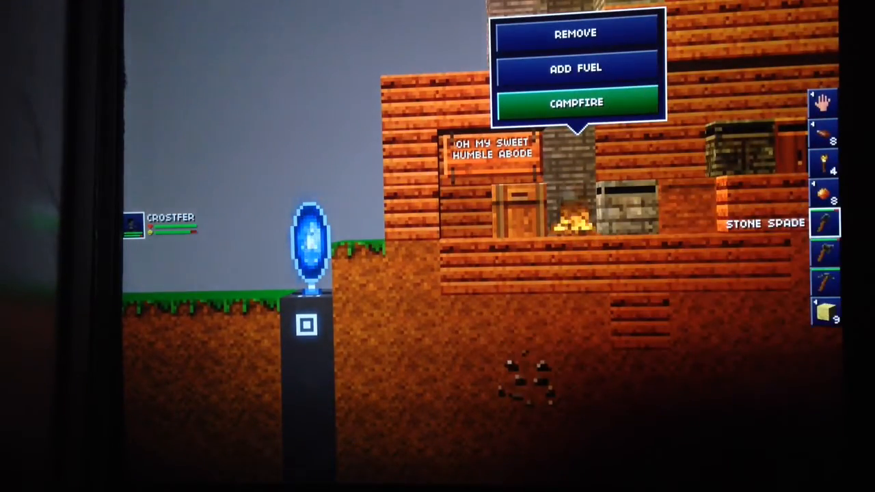
- Bring up the home campfire's Remove / Add Fuel options at dusk
left_click(575, 102)
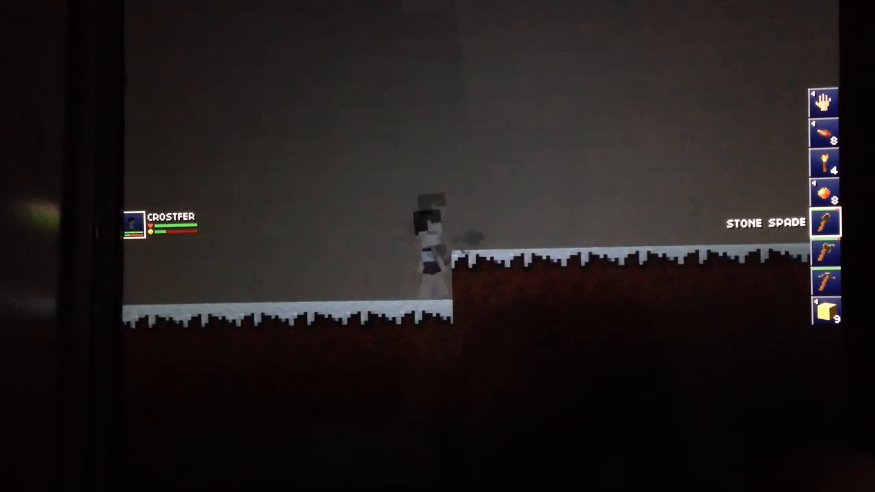
- Walk Crostfer right across the snowy ground and up onto the raised snow ledge
key("d")
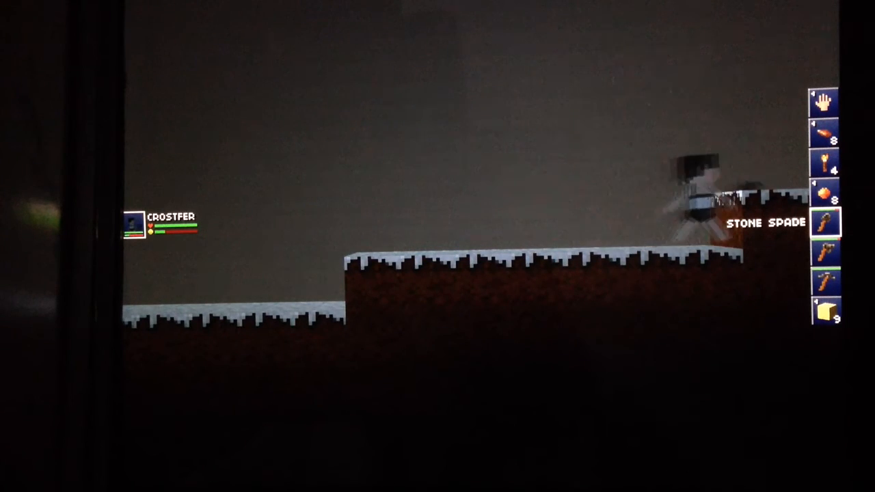